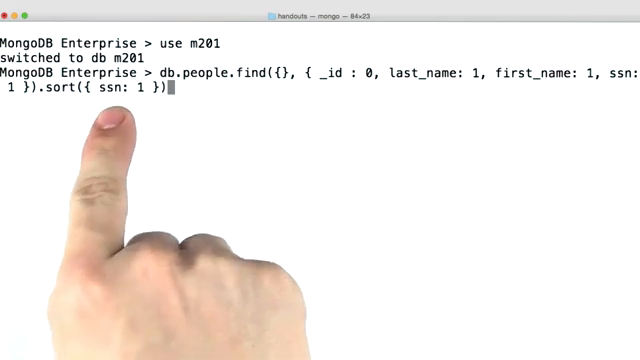
# Enter the projected people find sorted by {ssn:1} through the executionStats explainer.
pyautogui.press('Return')
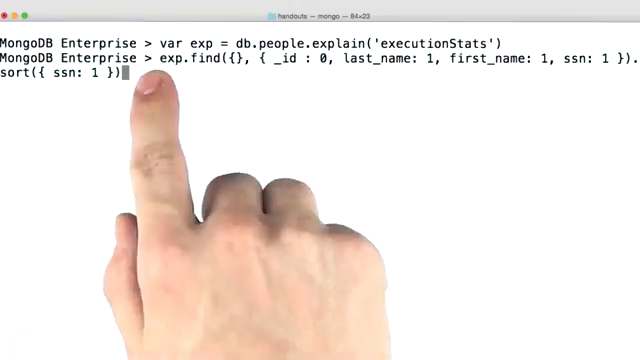
# Run the ssn-sorted explain and review the IXSCAN on ssn_1 returning 50474 docs.
pyautogui.press('Return')
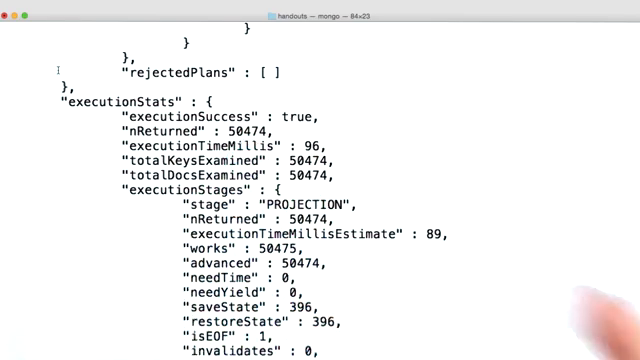
pyautogui.moveTo(360, 210)
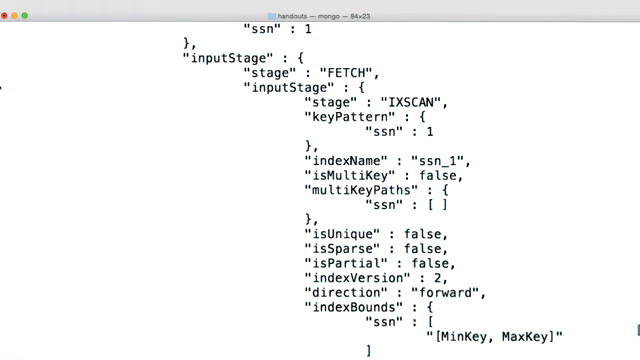
pyautogui.scroll(3)
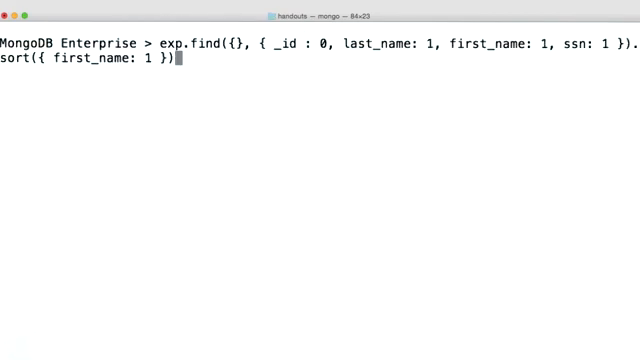
# Run the first_name-sorted explain and view its COLLSCAN with in-memory SORT winning plan.
pyautogui.press('Return')
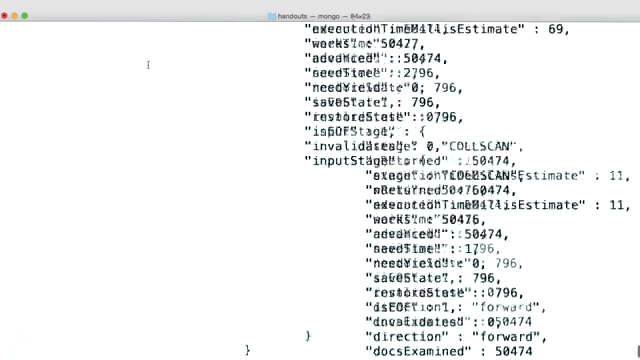
pyautogui.scroll(-3)
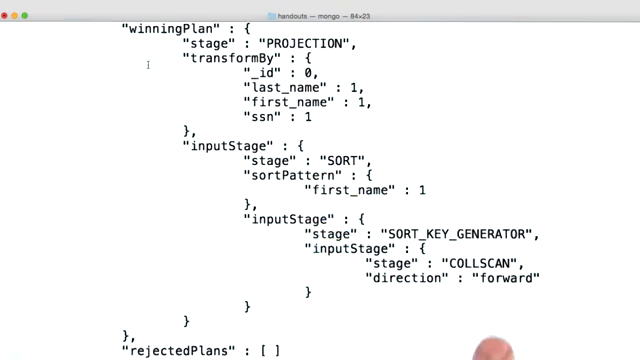
pyautogui.moveTo(500, 300)
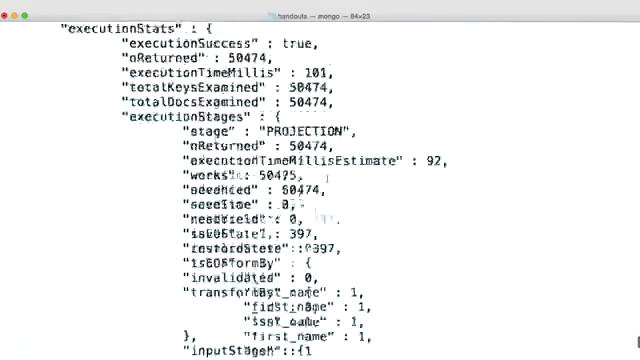
# Scroll the executionStats showing all 50474 documents examined for the first_name sort.
pyautogui.scroll(-3)
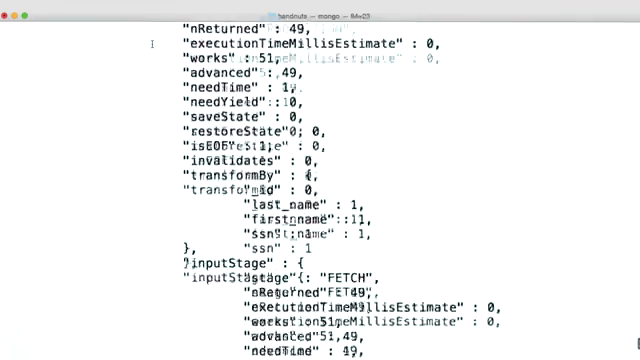
# Review the backward ssn_1 range scan output, then run db.people.dropIndexes() to remove non-_id indexes.
pyautogui.scroll(-3)
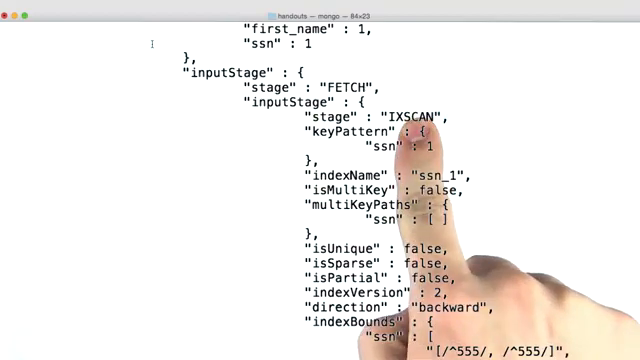
pyautogui.scroll(-3)
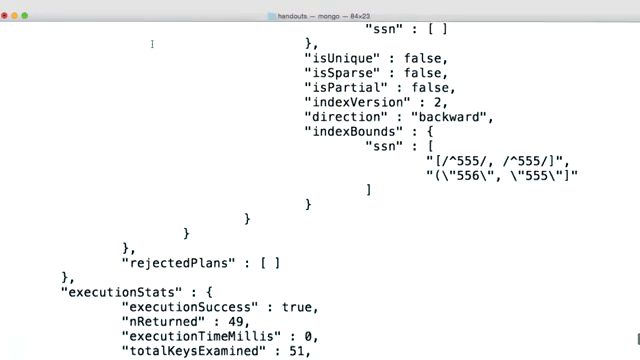
pyautogui.scroll(-3)
pyautogui.write('db.people.dropIndexes()')
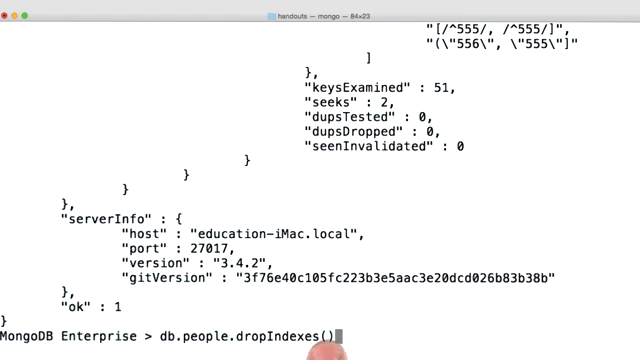
pyautogui.press('Return')
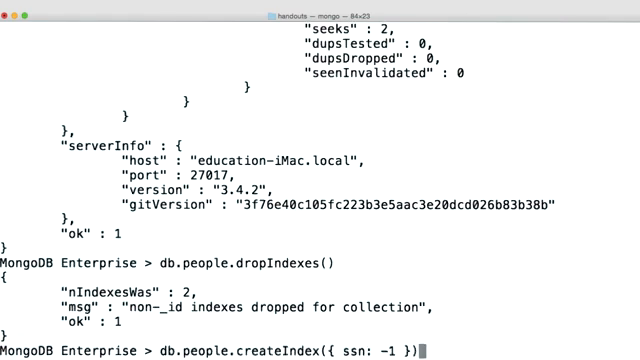